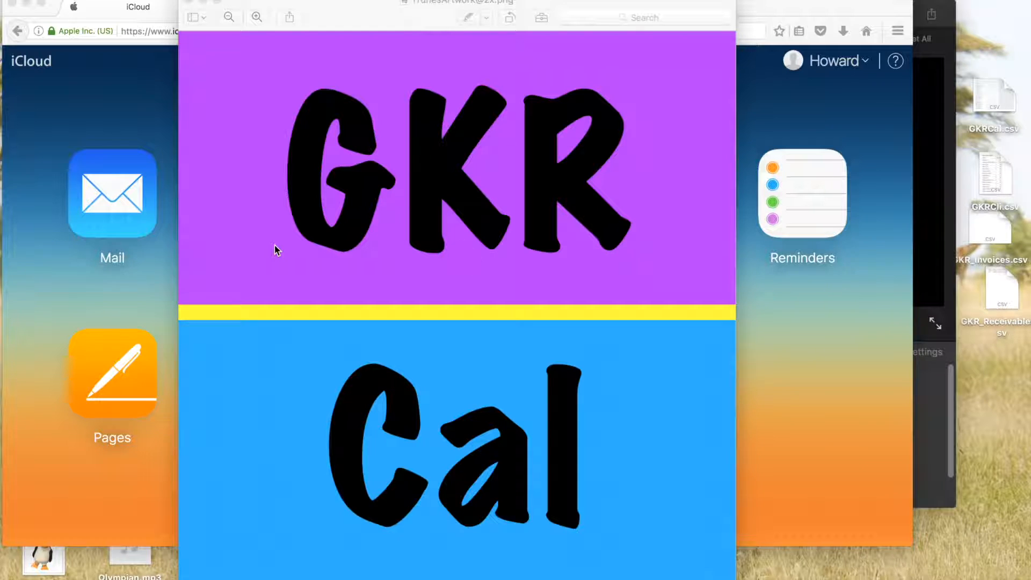
mouse_move(997, 99)
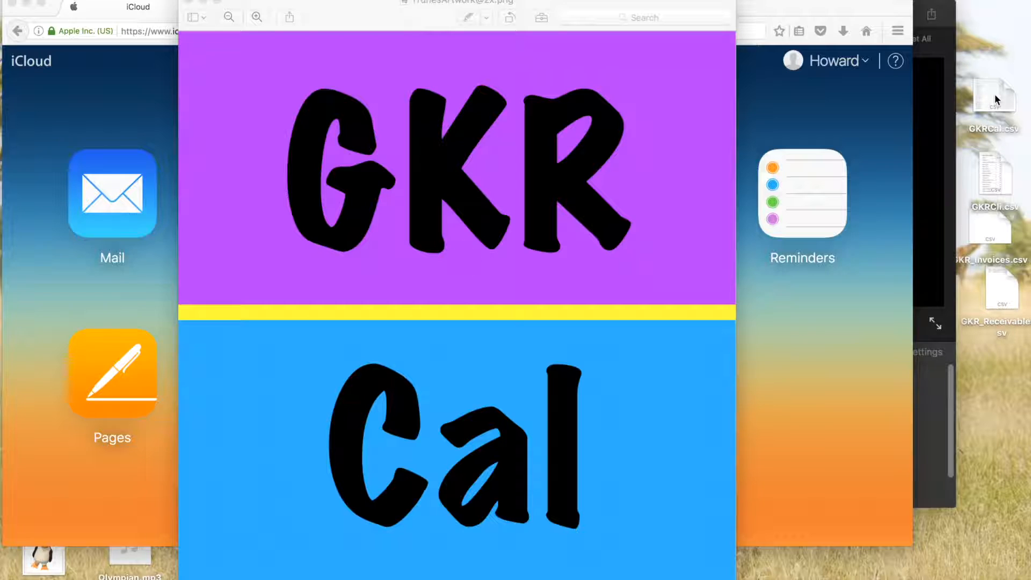
Select GKRCal.csv, GKRCli.csv and GKR_Invoices.csv on the desktop in turn, then GKRCal.csv again to open it.
click(996, 96)
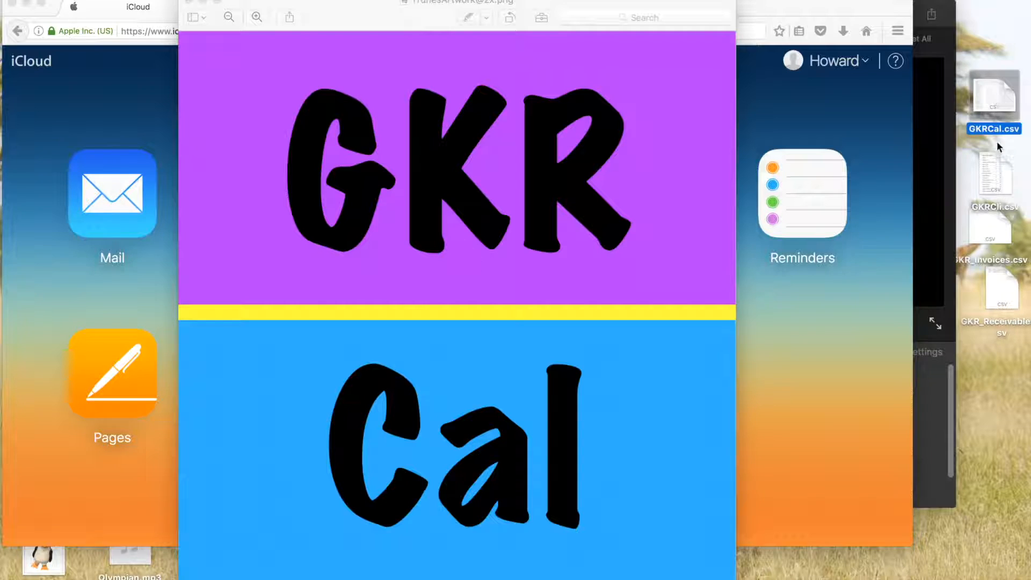
click(991, 181)
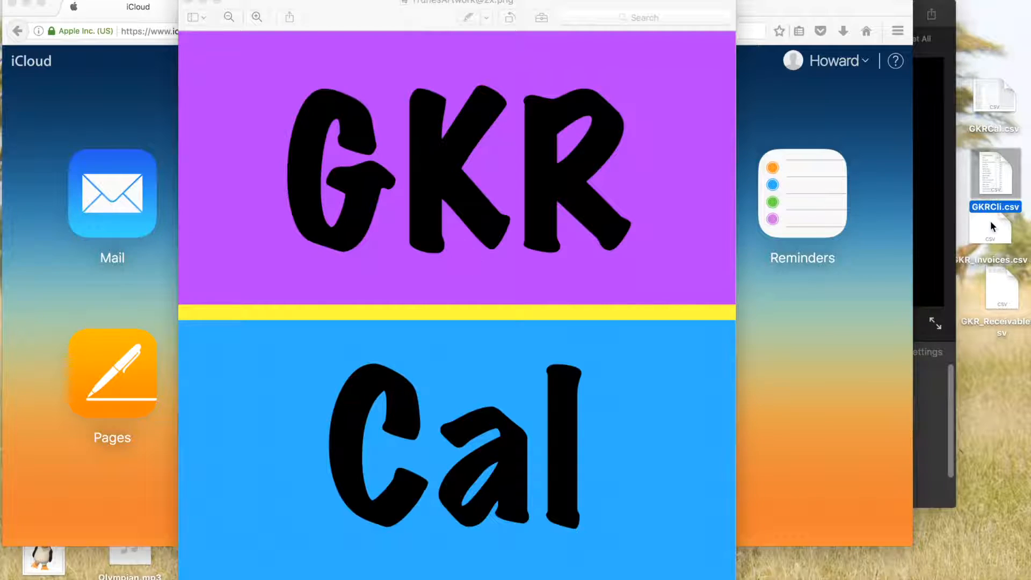
click(994, 288)
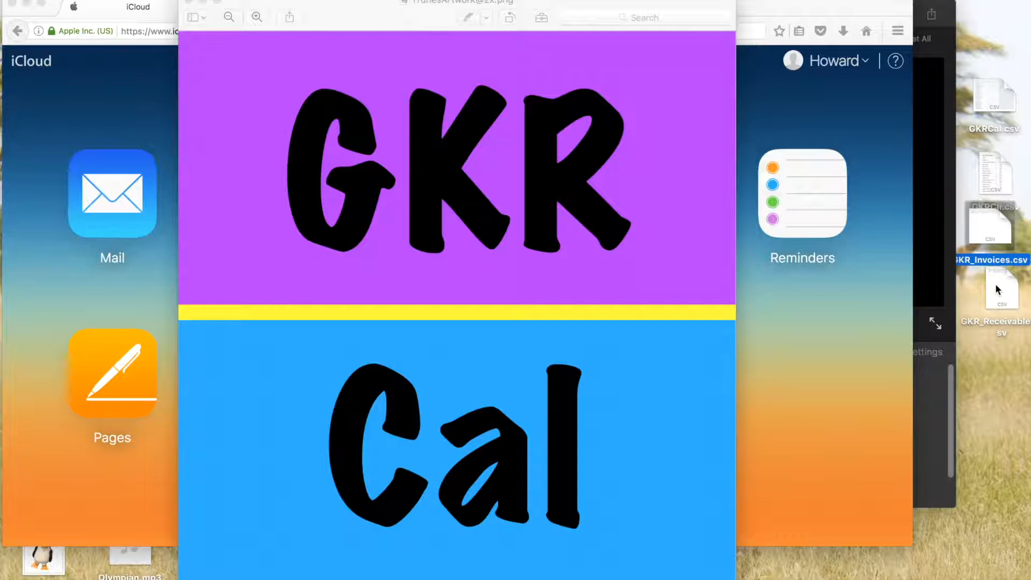
click(993, 97)
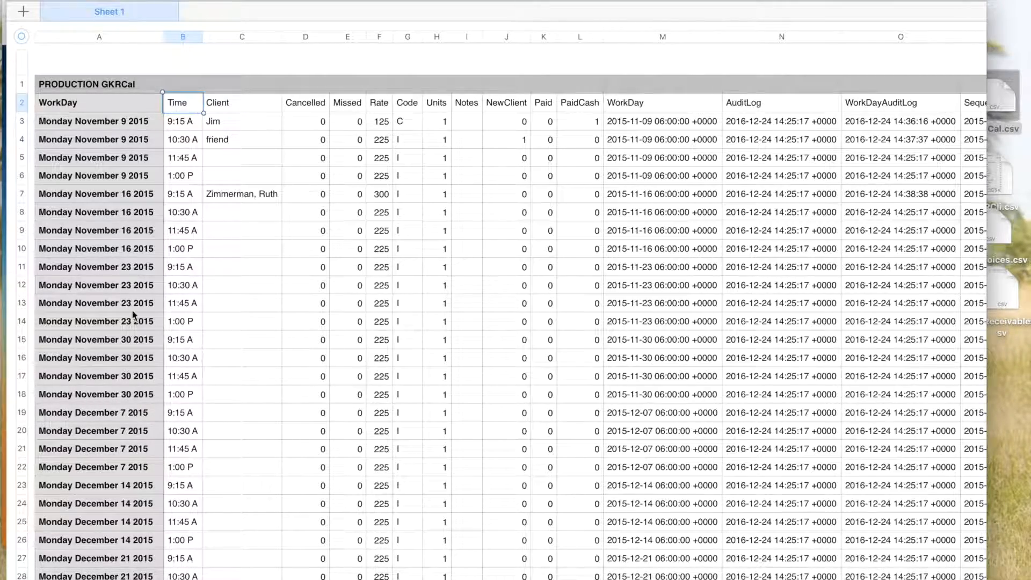
scroll(down, 3)
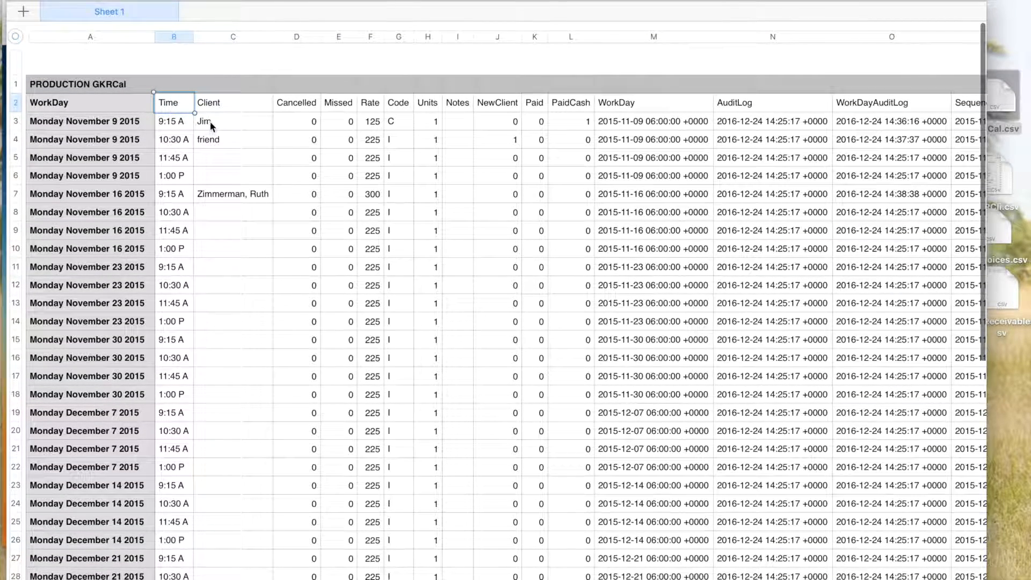
mouse_move(302, 116)
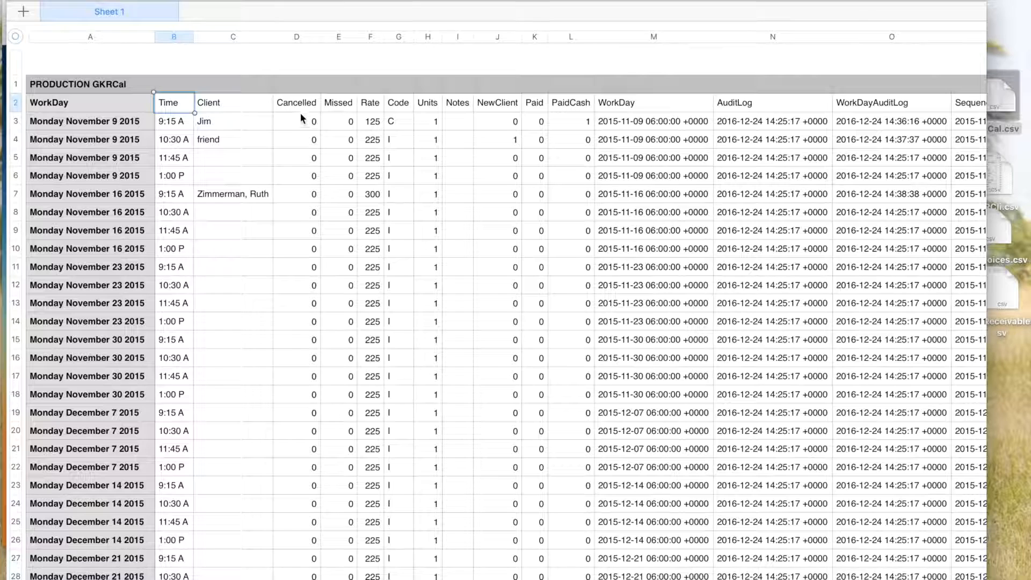
mouse_move(342, 125)
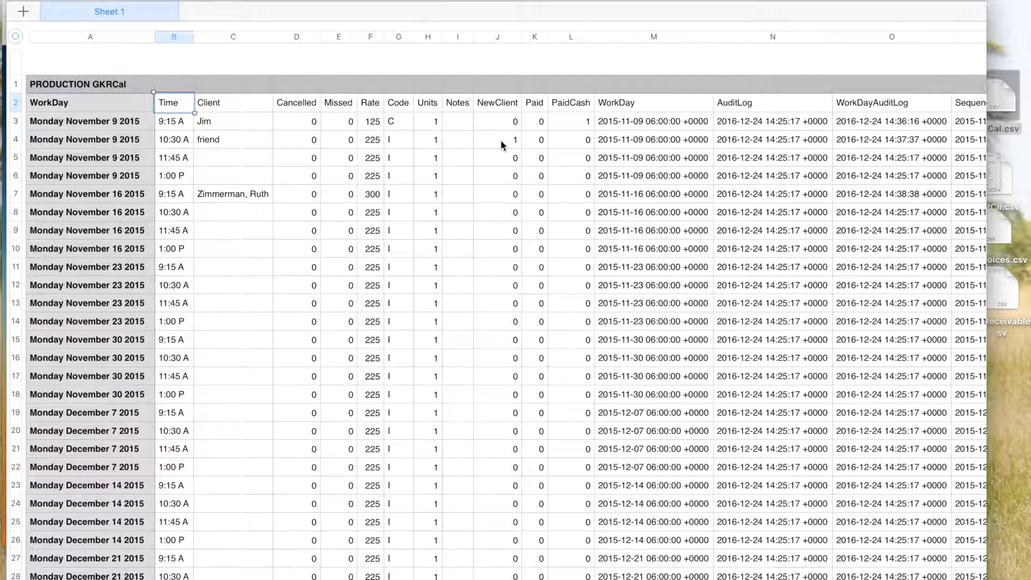
scroll(right, 3)
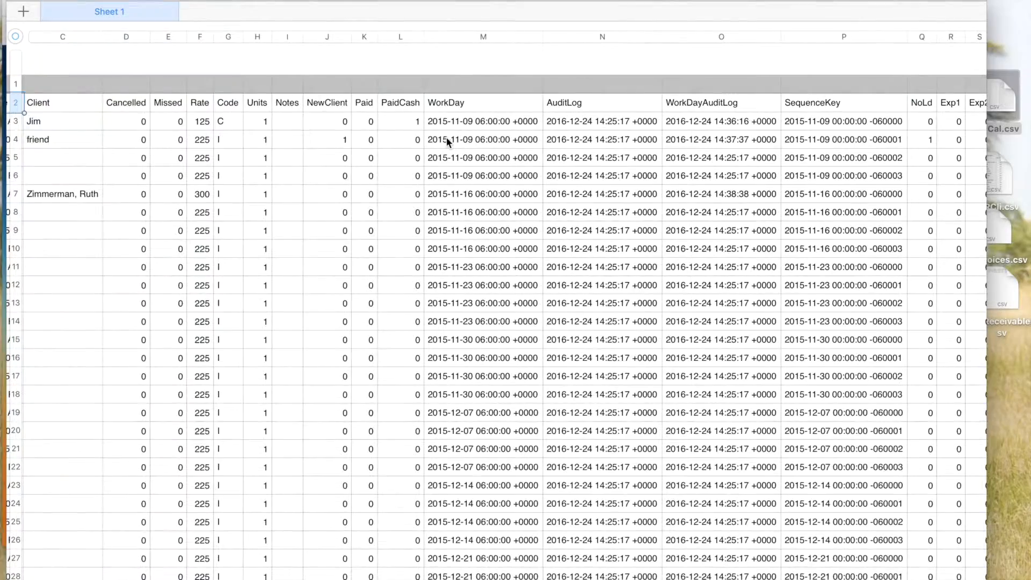
scroll(right, 3)
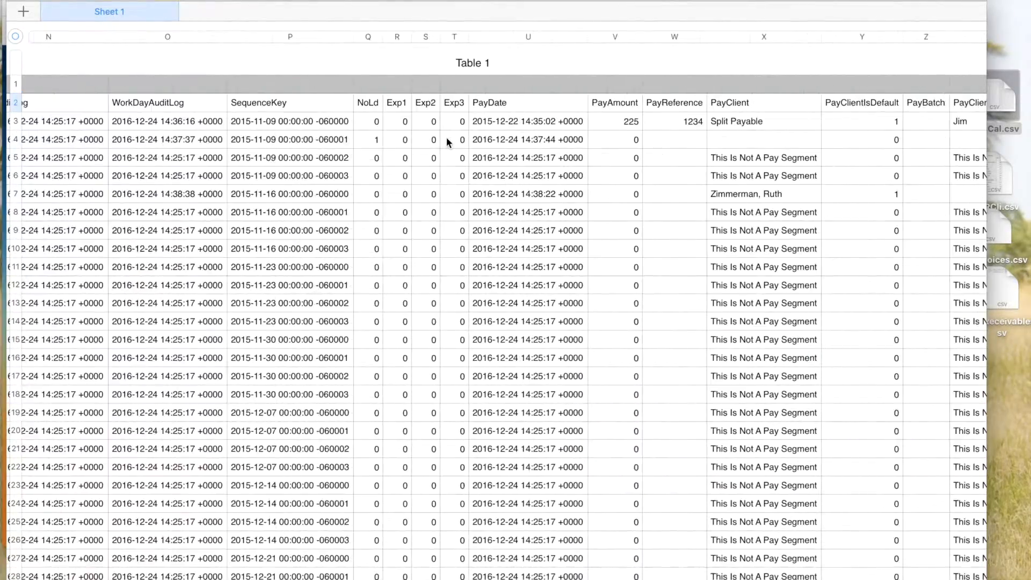
scroll(right, 3)
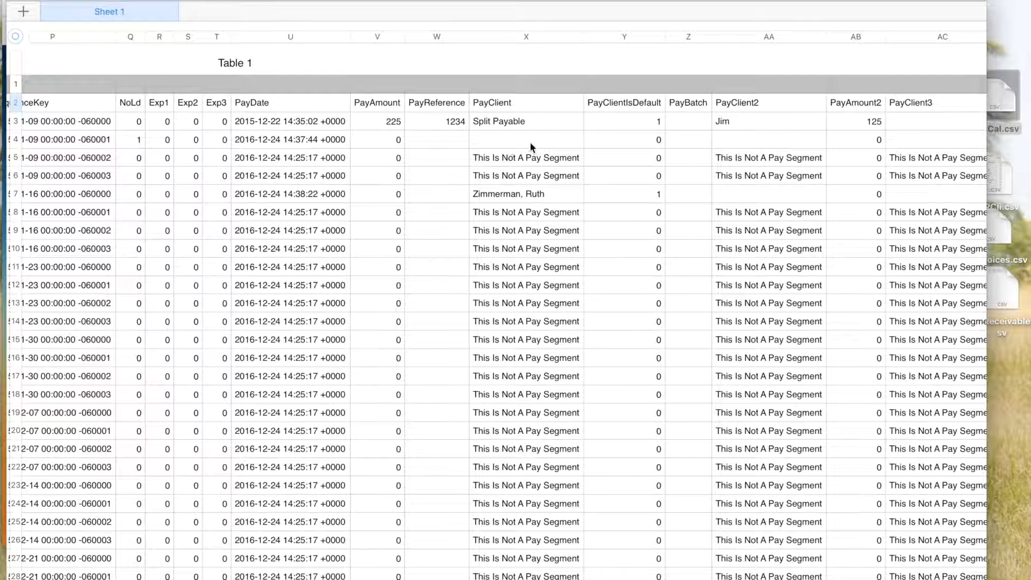
mouse_move(500, 126)
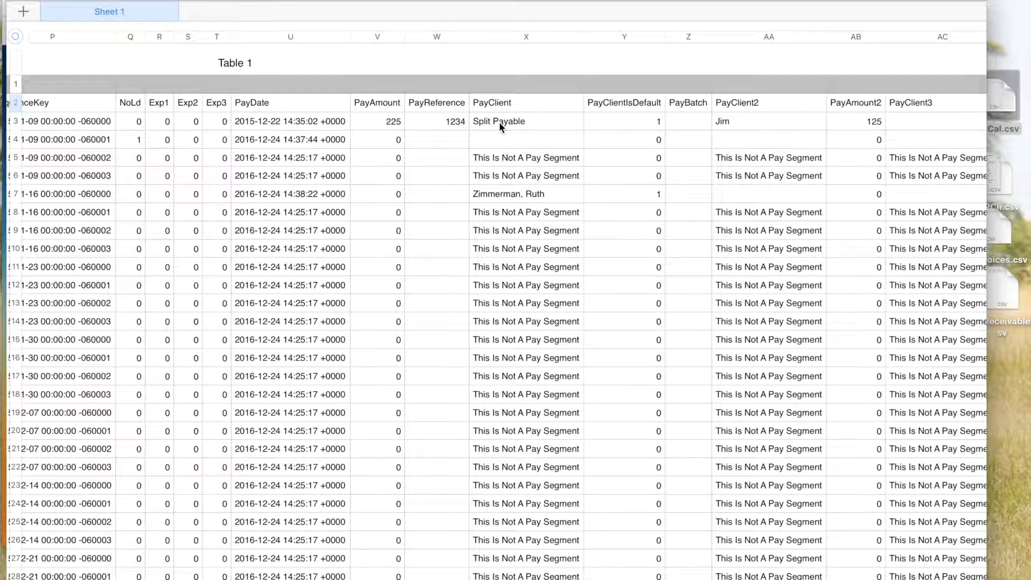
scroll(right, 3)
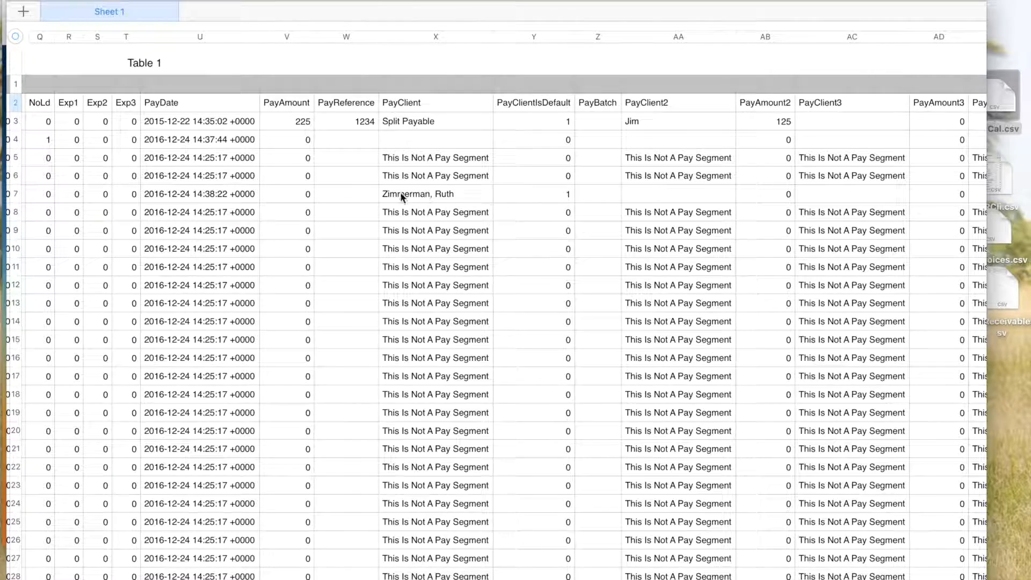
mouse_move(452, 133)
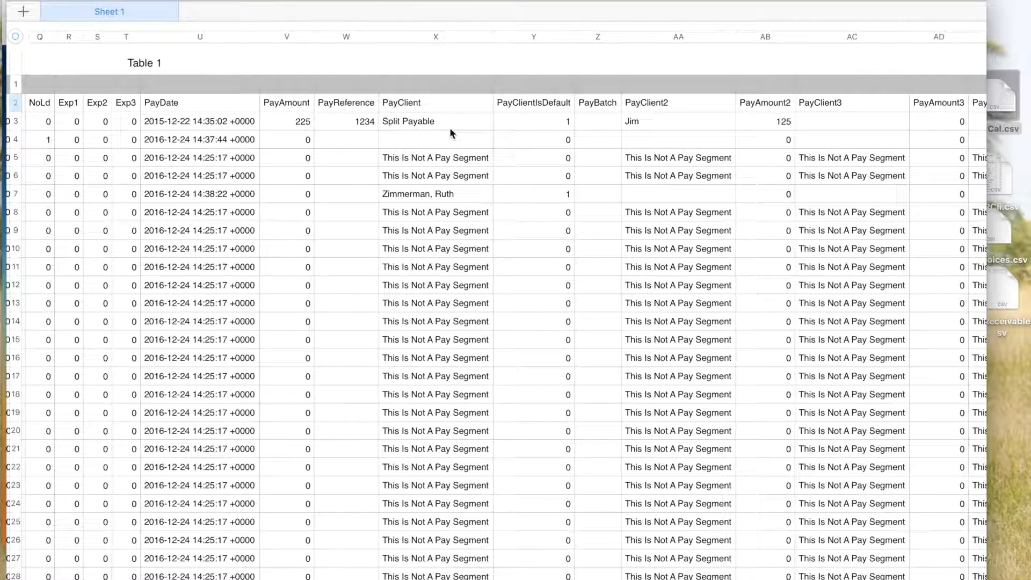
scroll(right, 3)
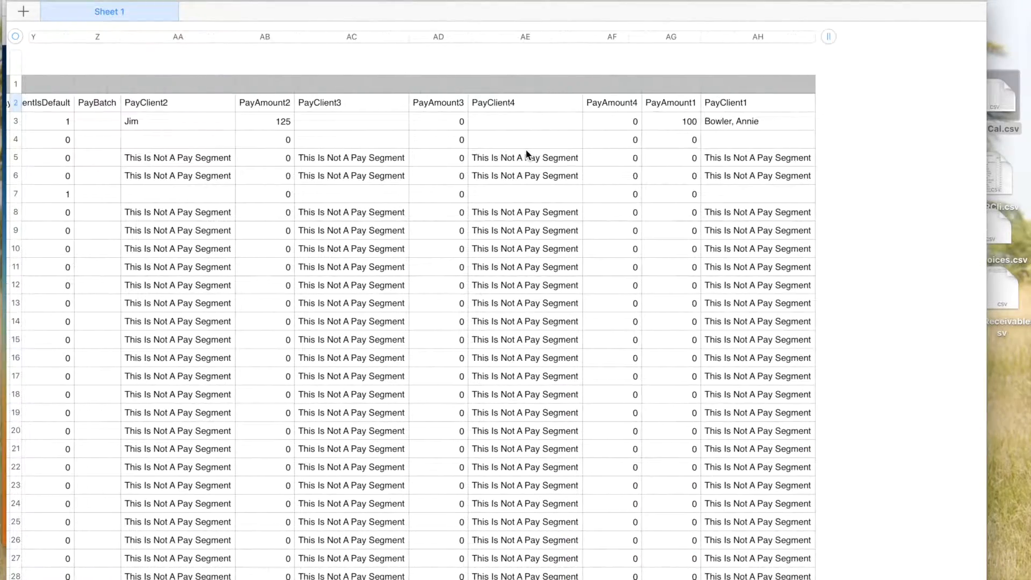
scroll(left, 3)
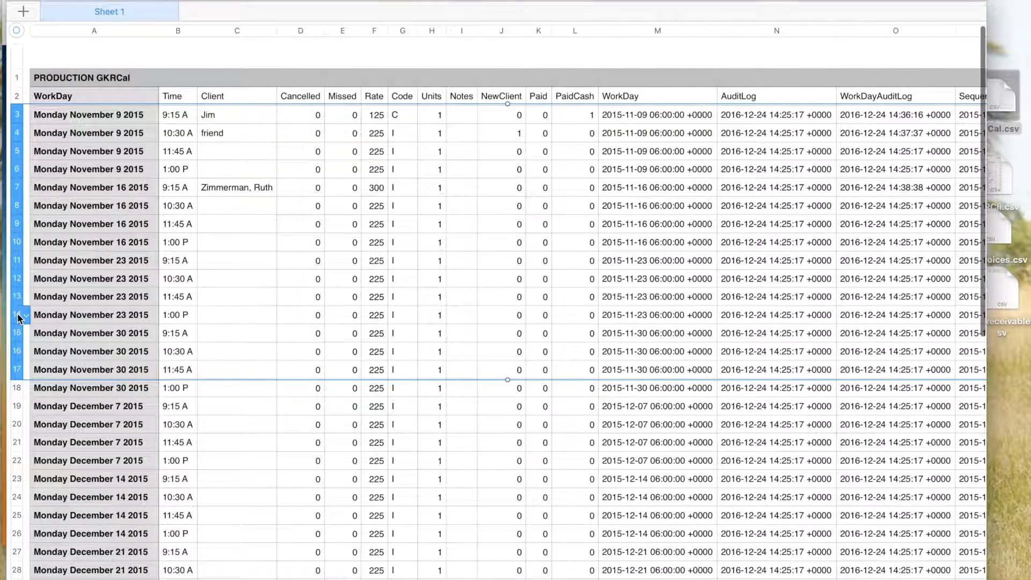
Delete the selected rows from November 9 through the November 30 11:45 slot and close the spreadsheet.
right_click(17, 316)
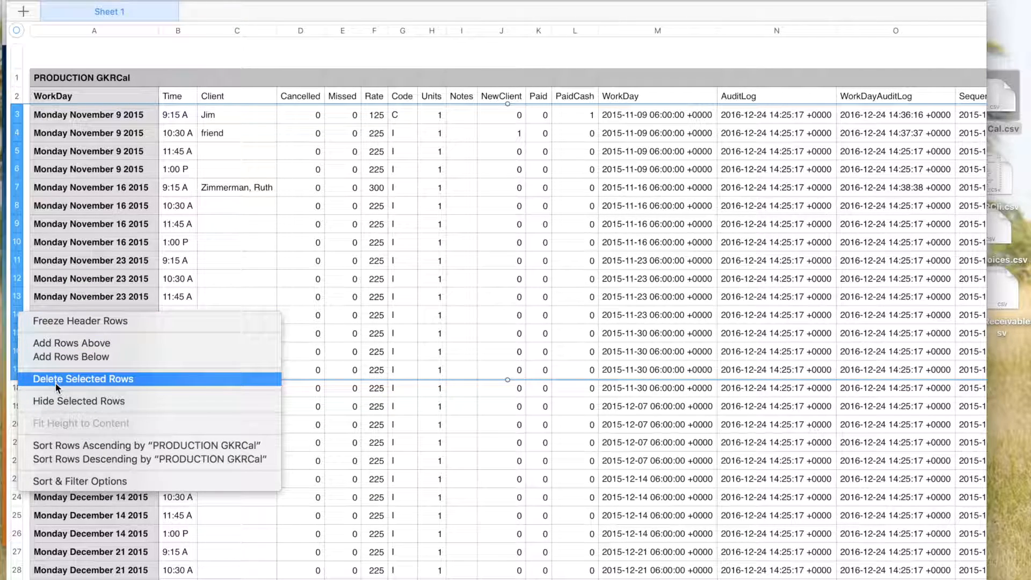
click(83, 379)
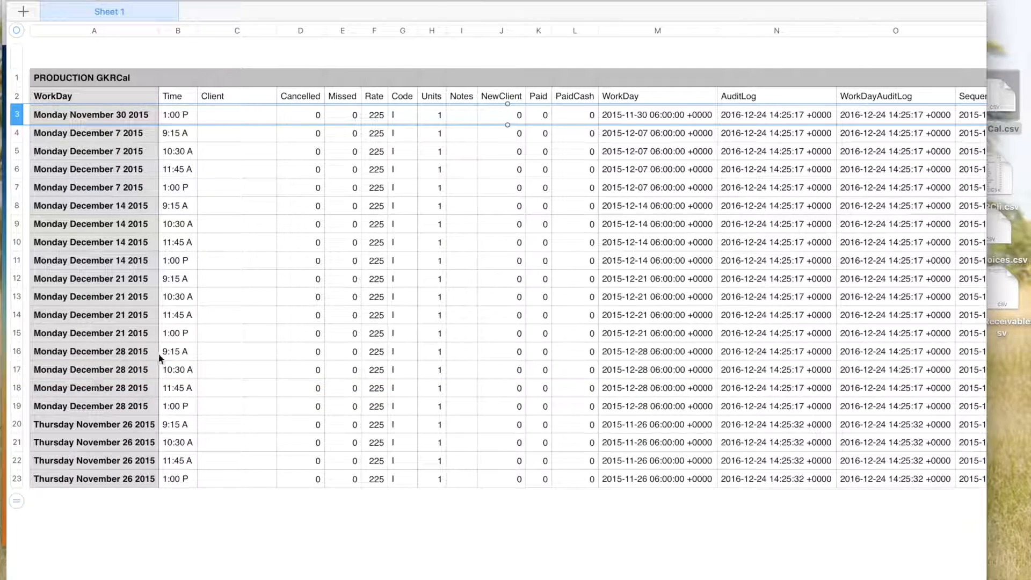
mouse_move(545, 333)
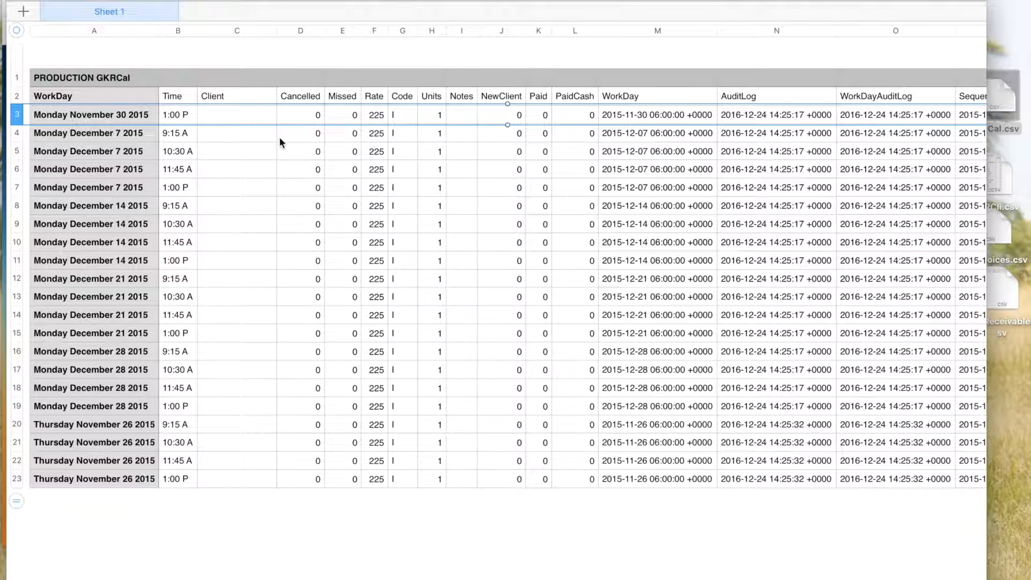
mouse_move(862, 14)
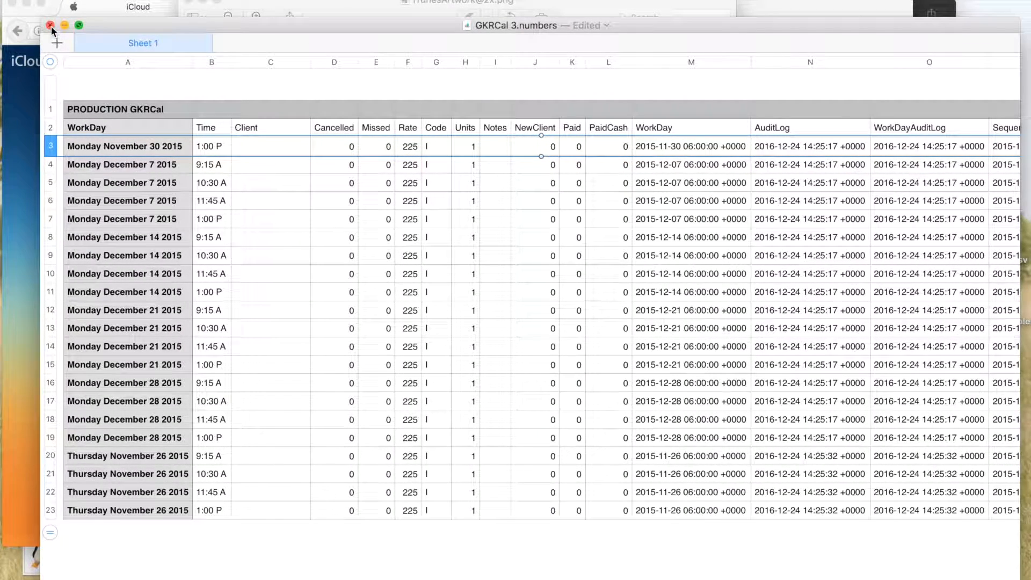
click(49, 23)
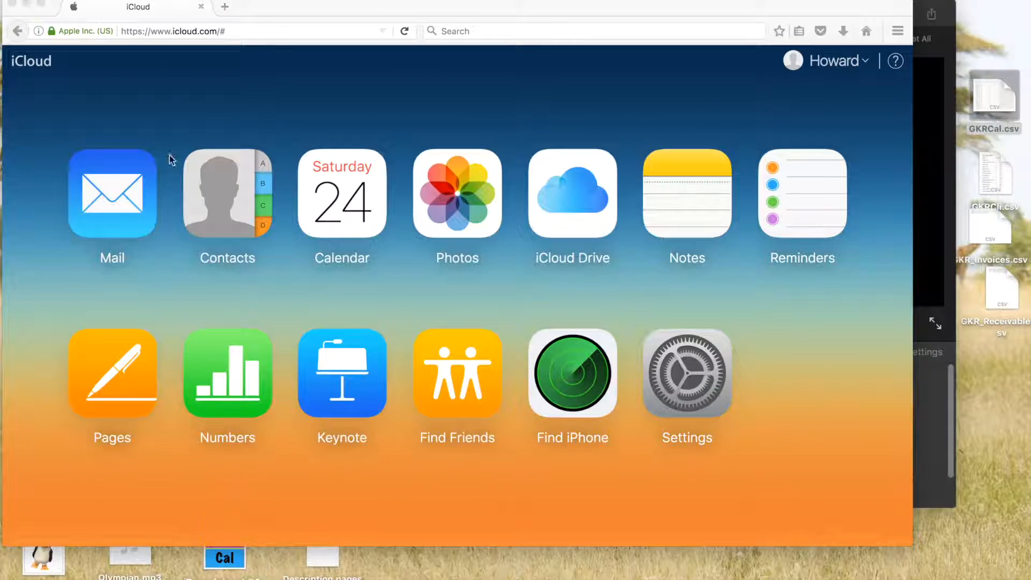
mouse_move(328, 335)
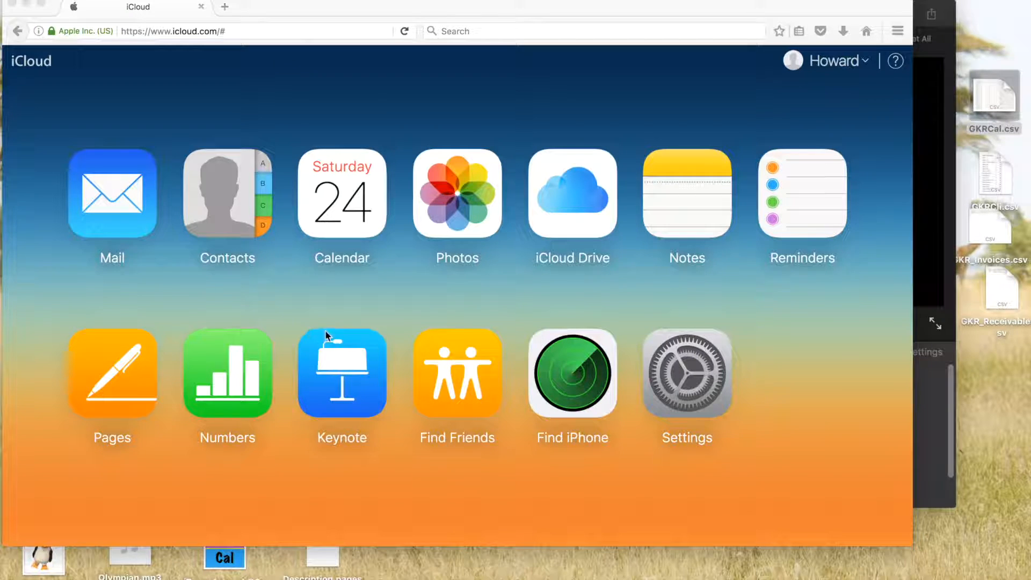
mouse_move(342, 369)
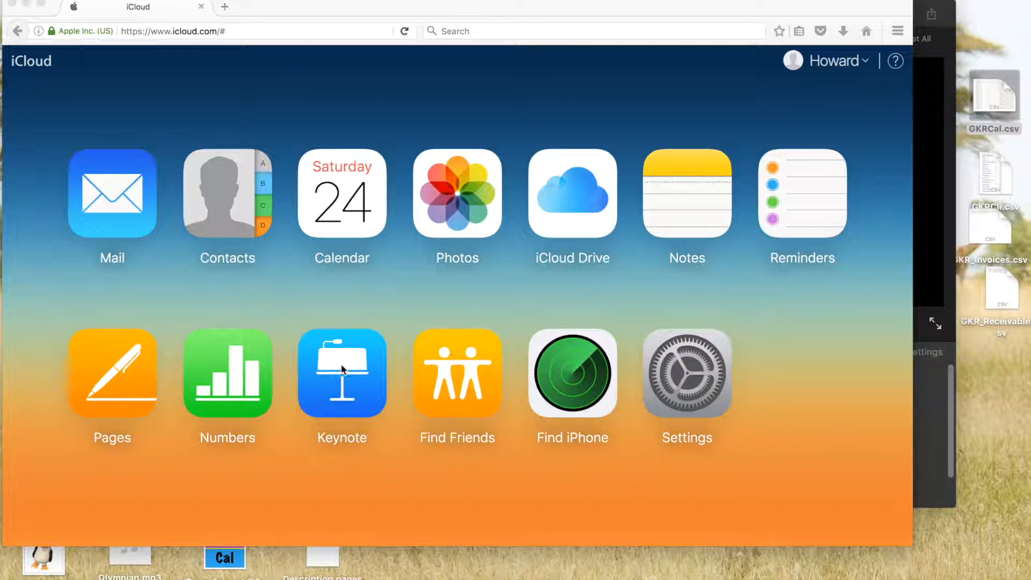
mouse_move(353, 366)
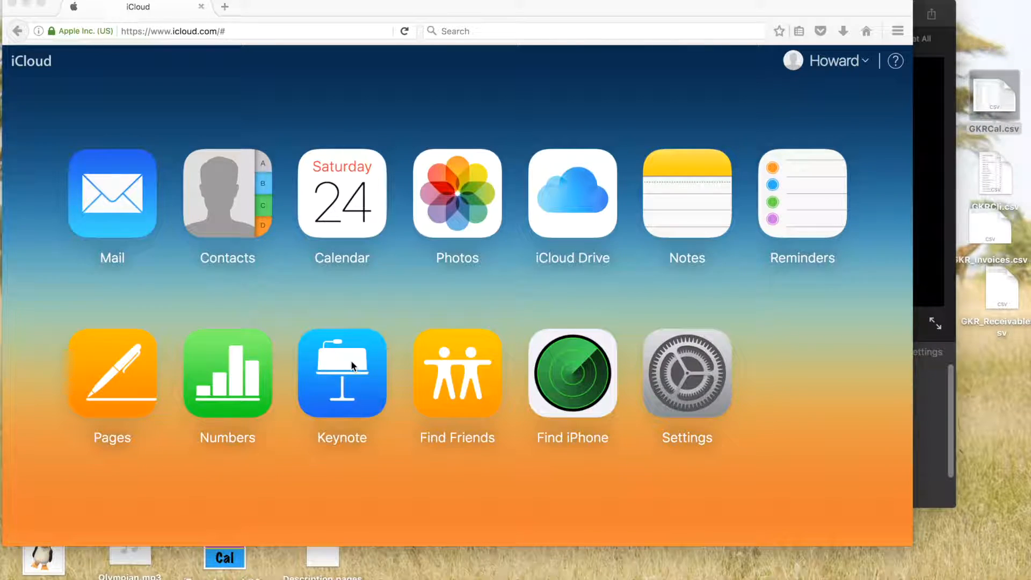
mouse_move(135, 150)
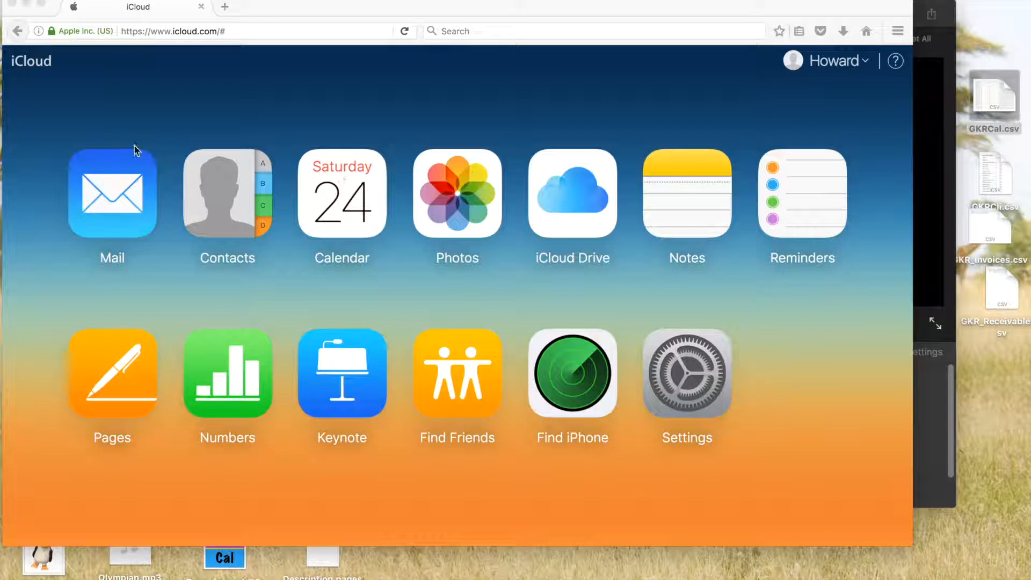
mouse_move(461, 403)
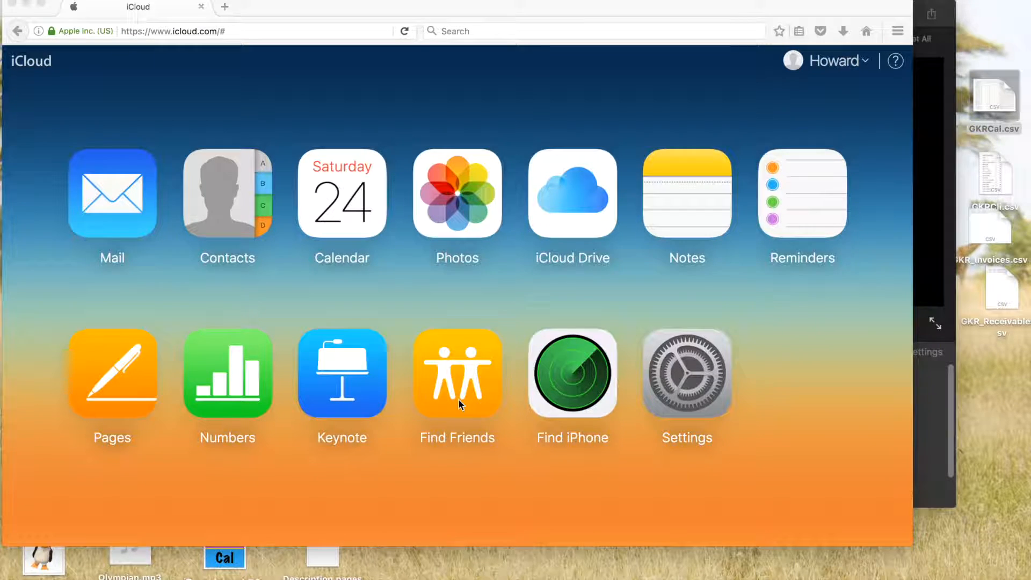
mouse_move(564, 212)
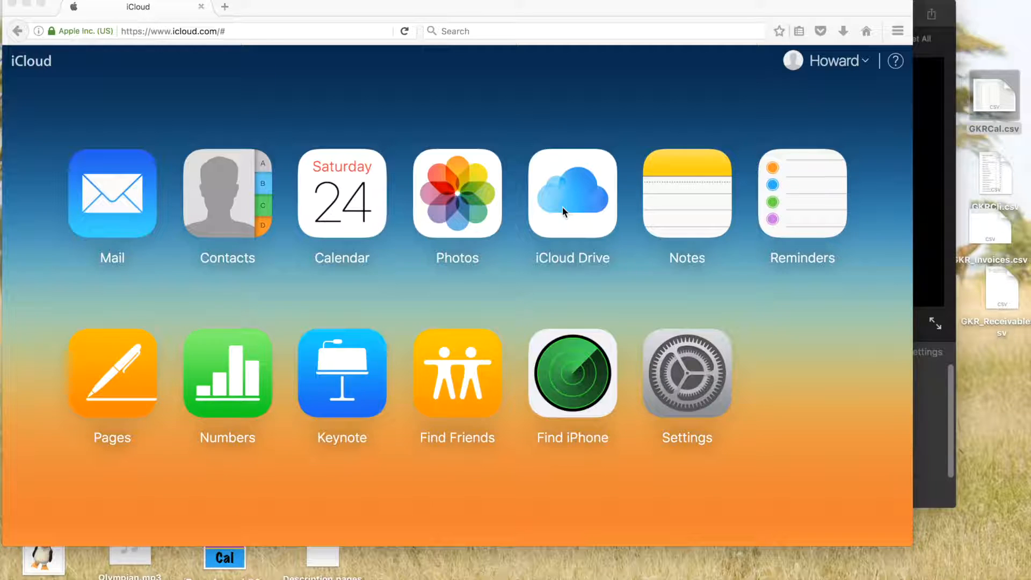
Go from the iCloud home page into iCloud Drive's GKRDocs folder.
click(572, 194)
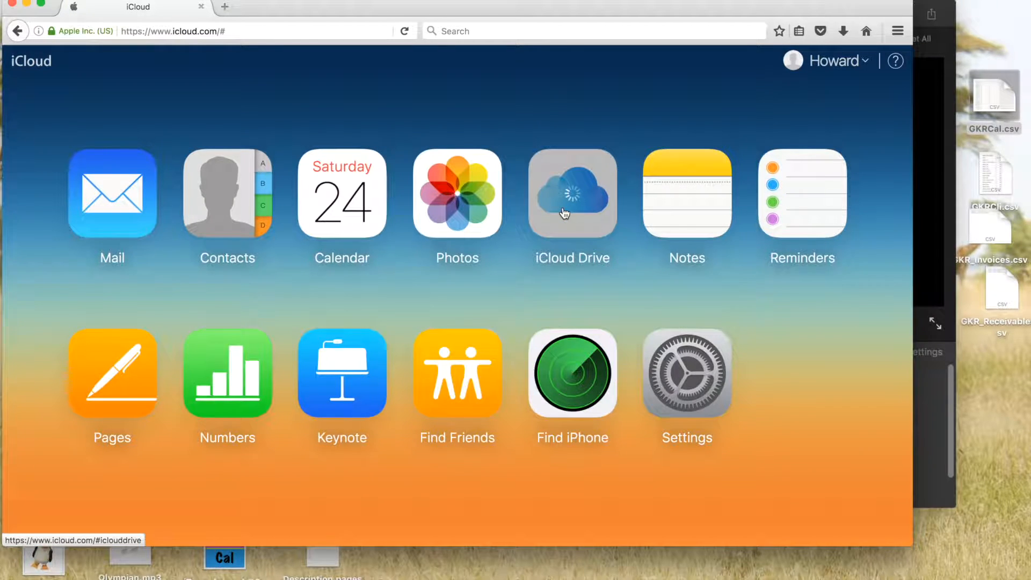
click(572, 195)
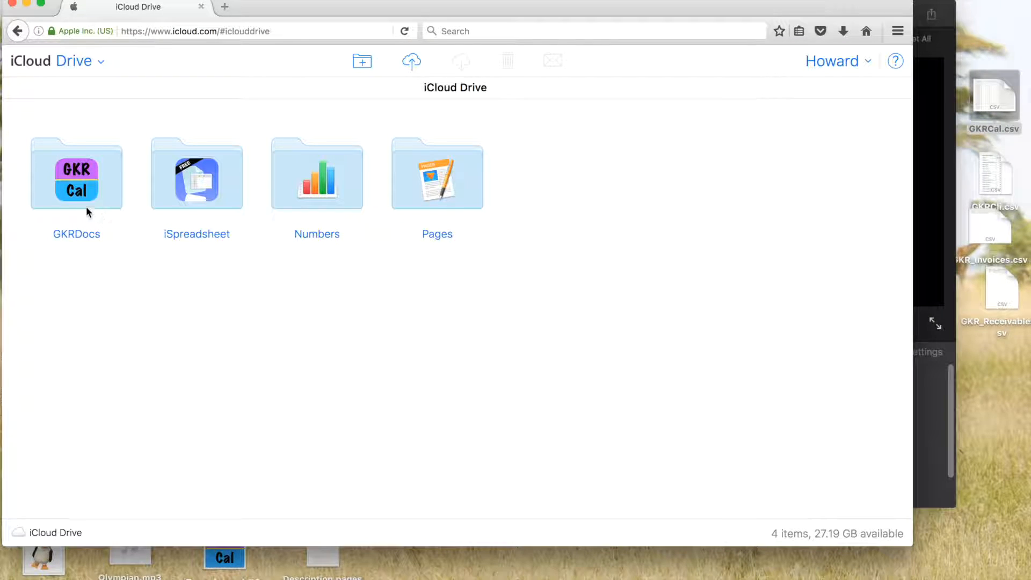
click(76, 188)
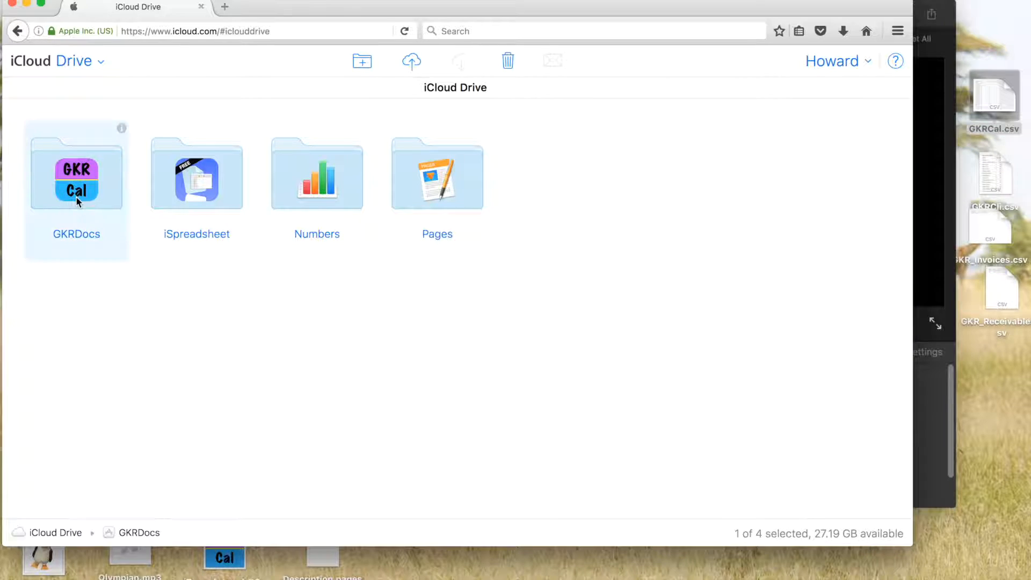
double_click(76, 177)
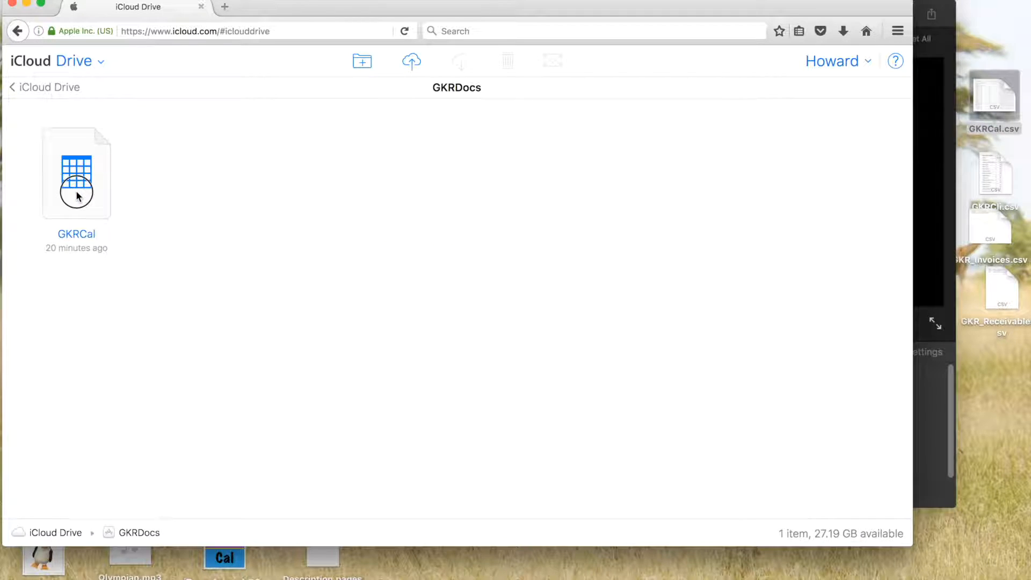
Delete the old GKRCal file from GKRDocs, confirming the deletion.
click(507, 60)
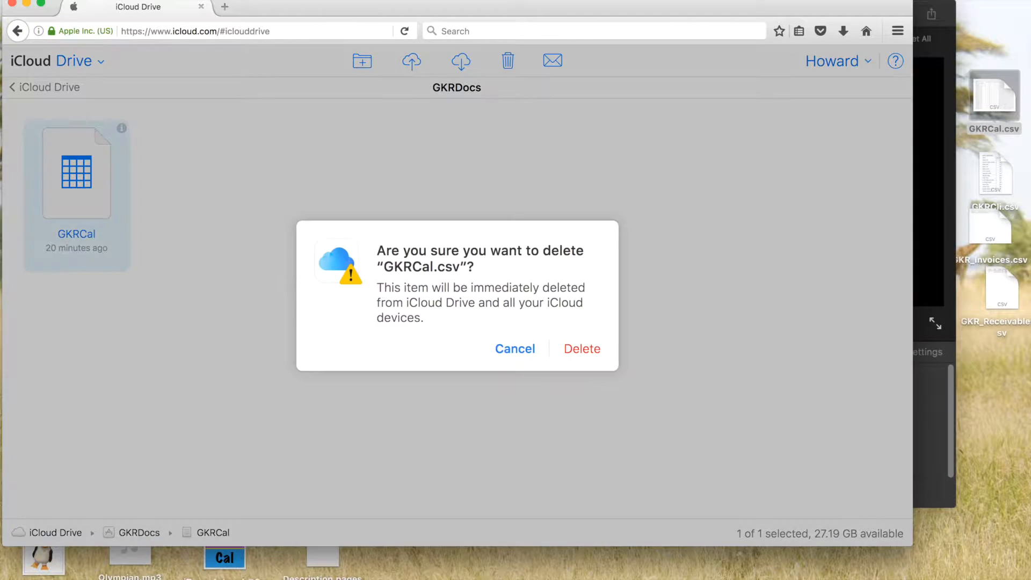
click(582, 348)
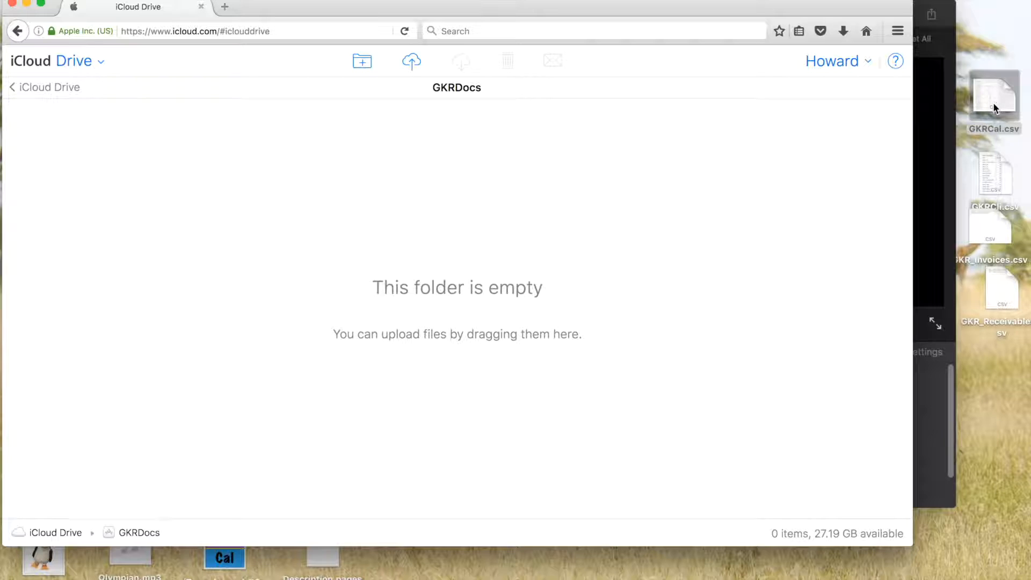
Drag GKRCal.csv from the desktop into the GKRDocs folder to upload it.
drag(994, 99, 194, 226)
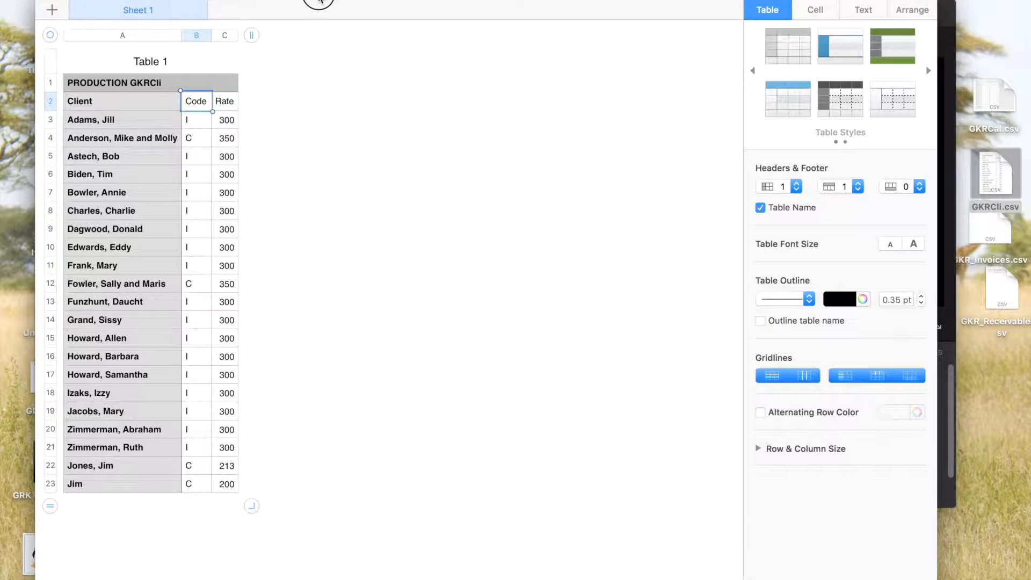
mouse_move(134, 487)
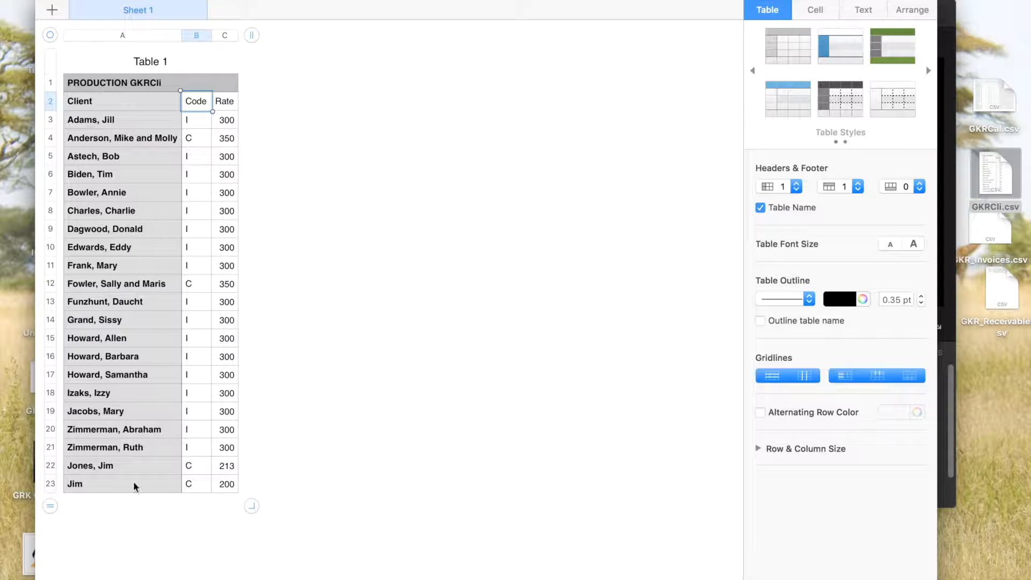
mouse_move(224, 376)
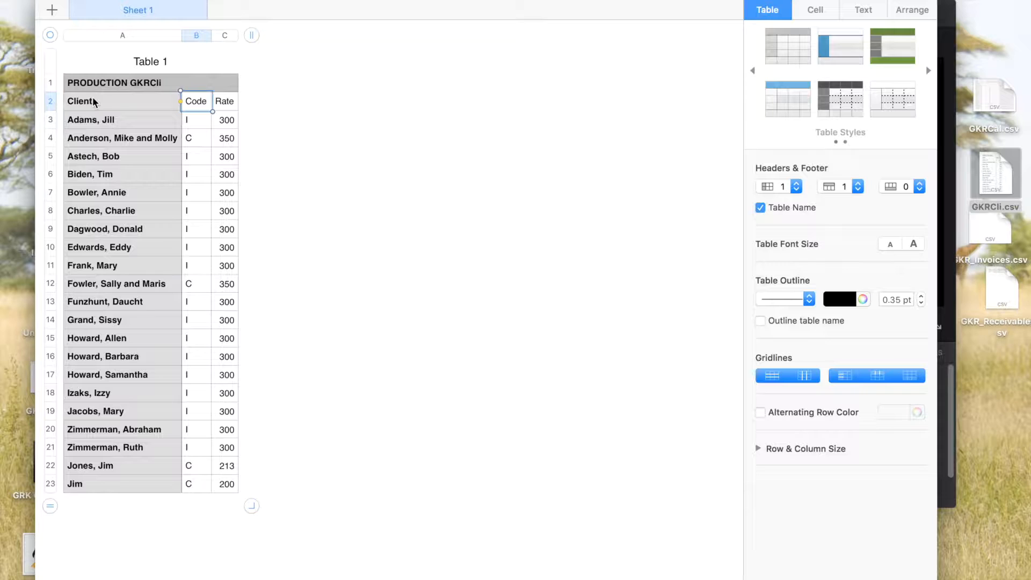
mouse_move(157, 105)
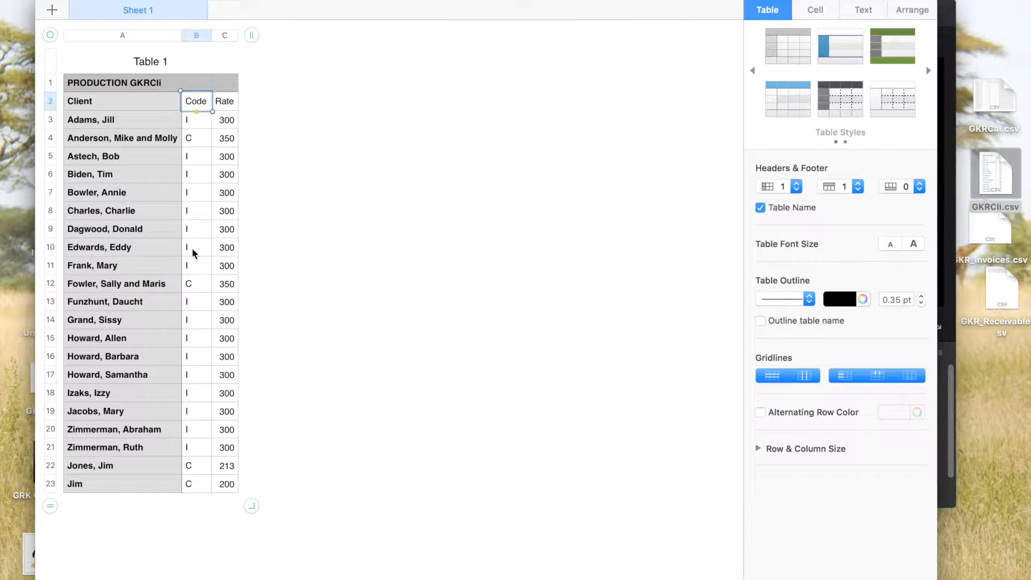
mouse_move(342, 331)
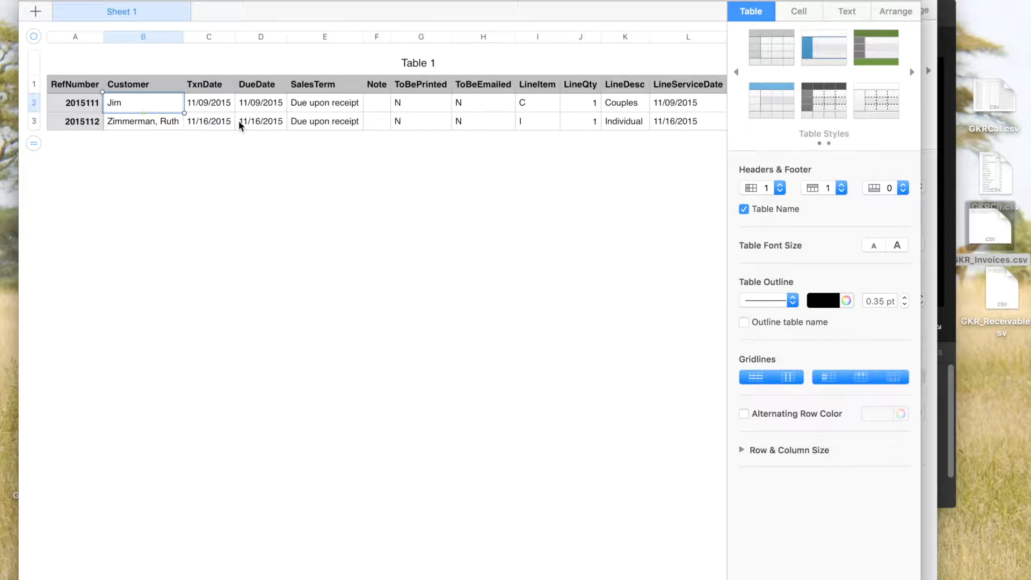
mouse_move(438, 126)
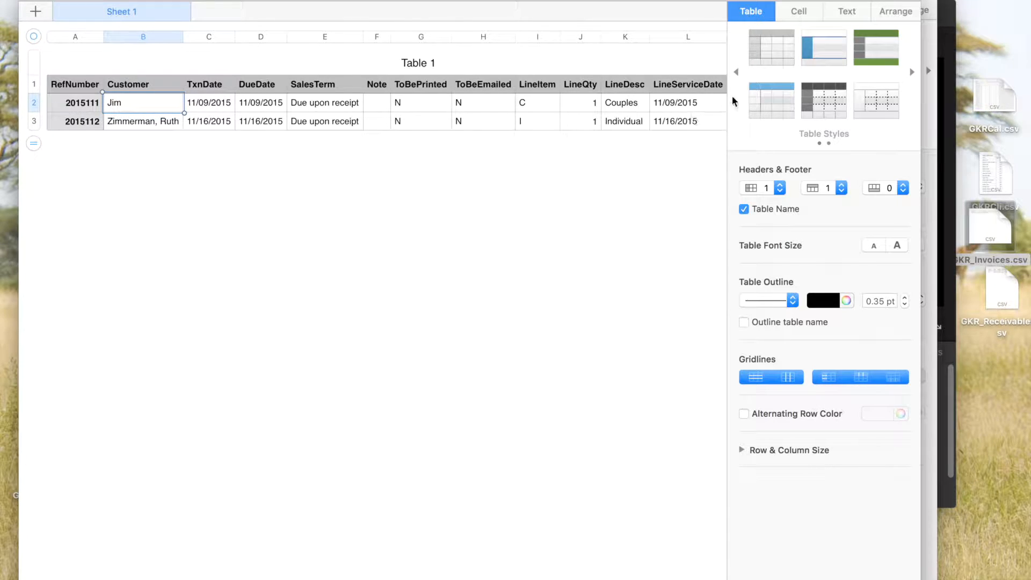
Bring up GKR_Invoices.csv in Numbers to review its two invoice rows.
click(412, 5)
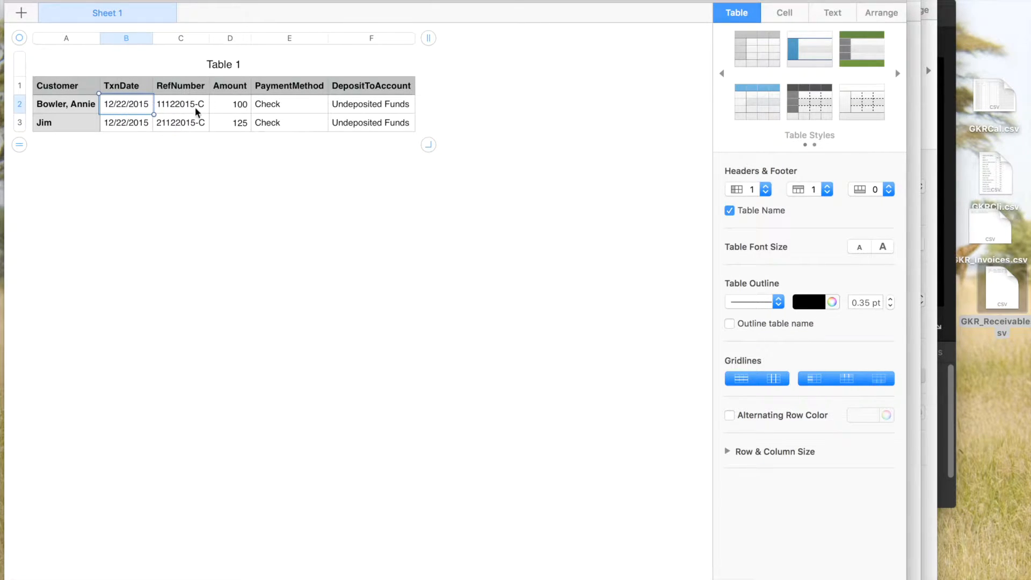
mouse_move(257, 123)
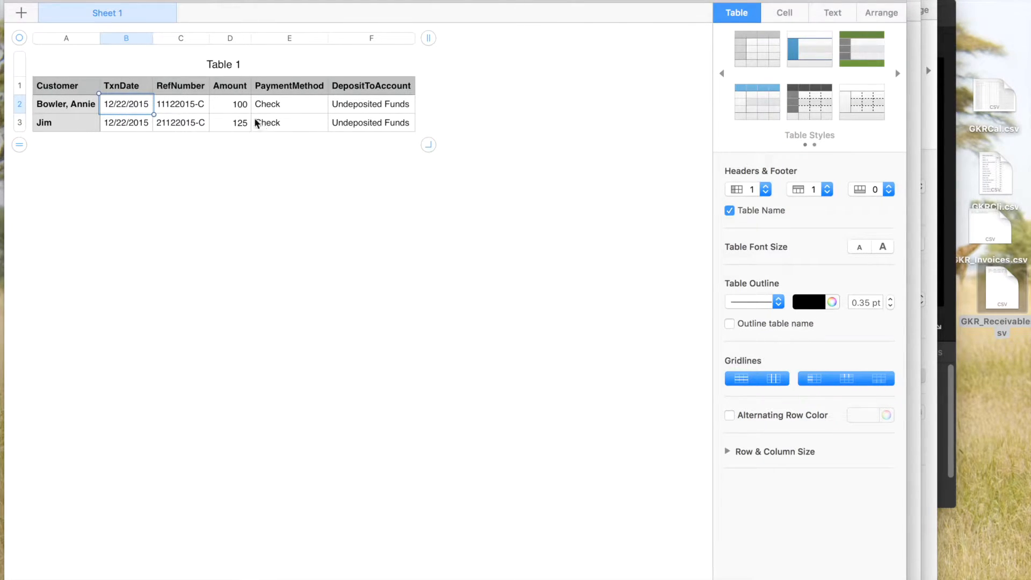
mouse_move(463, 109)
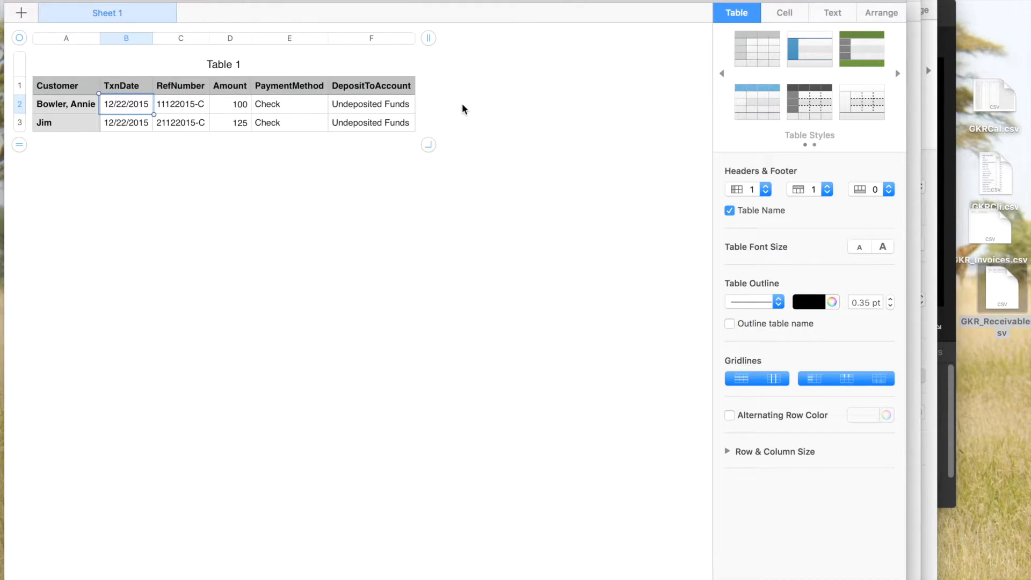
mouse_move(477, 152)
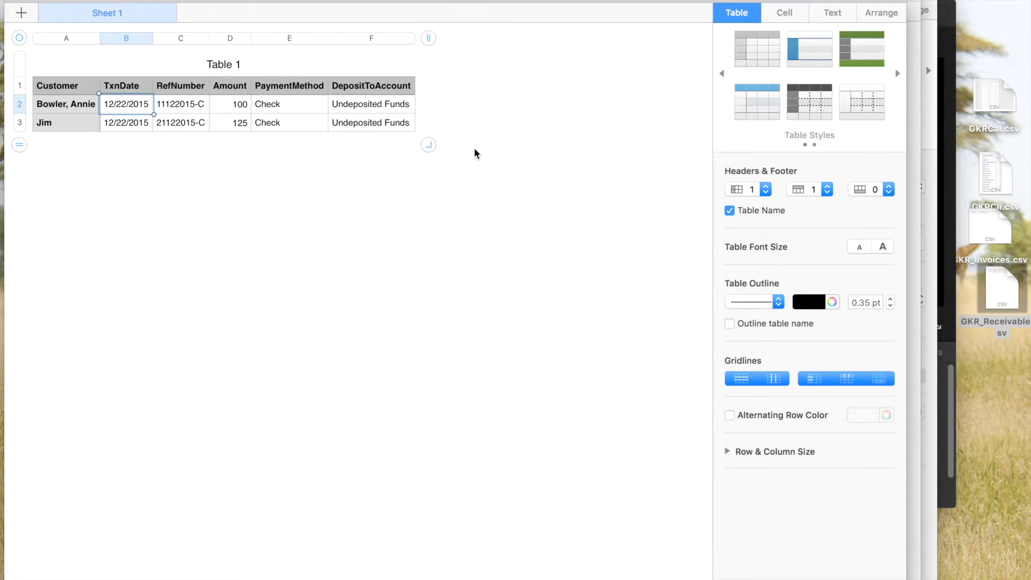
mouse_move(420, 563)
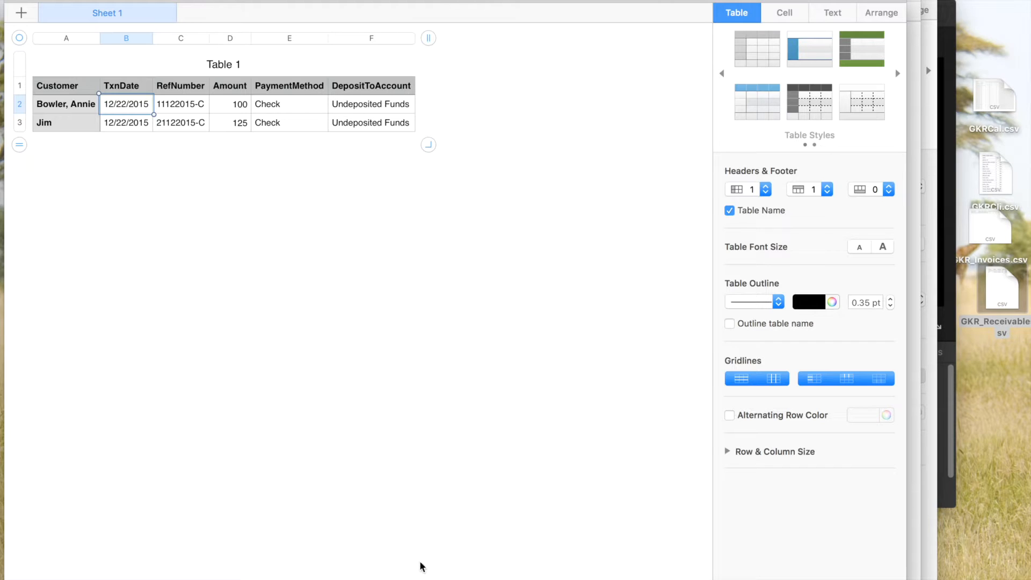